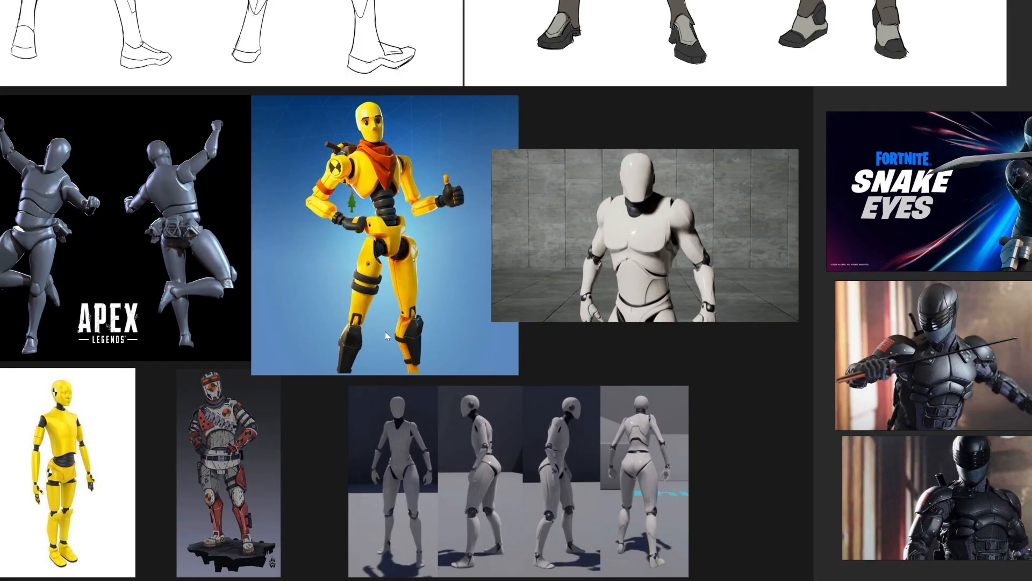
mouse_move(701, 307)
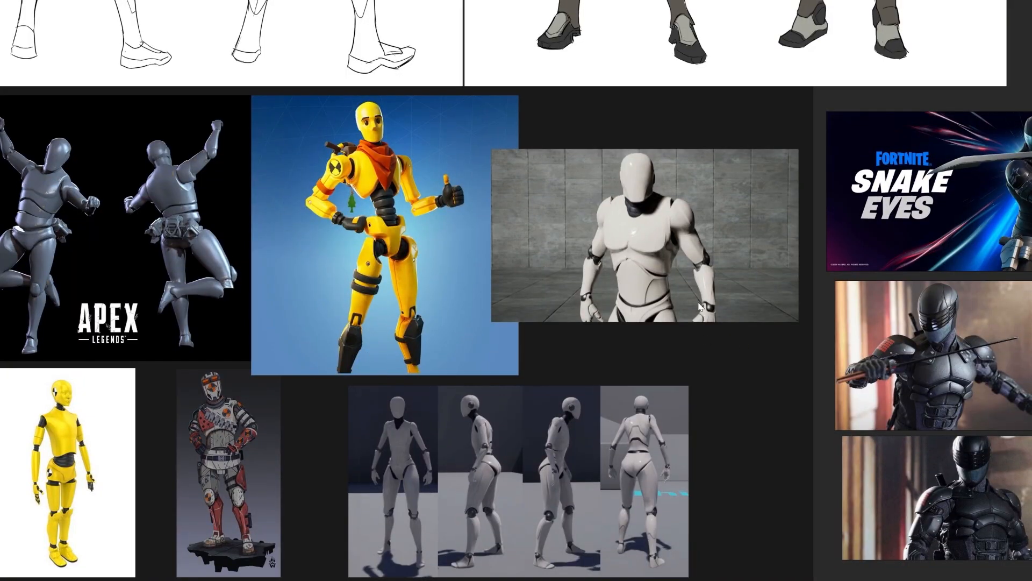